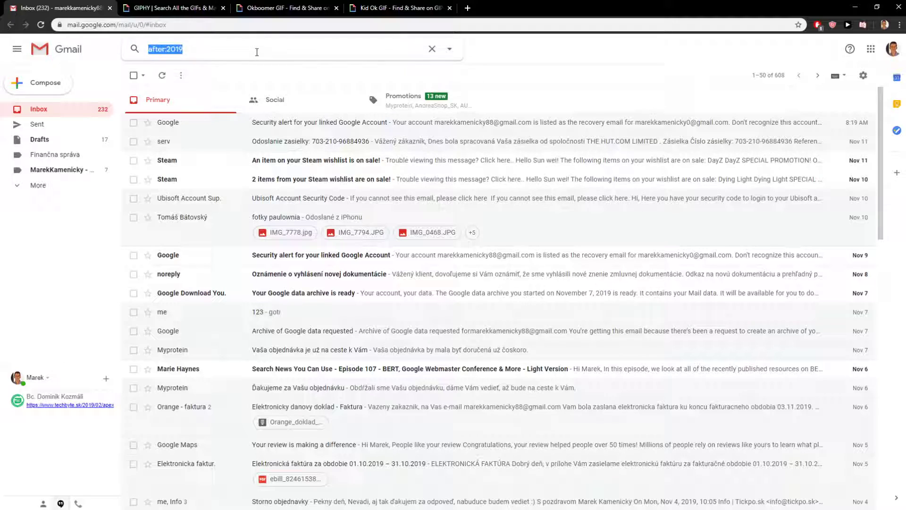
# Delete the 'after:2019' text from the search bar, leaving the inbox unfiltered.
pyautogui.click(432, 48)
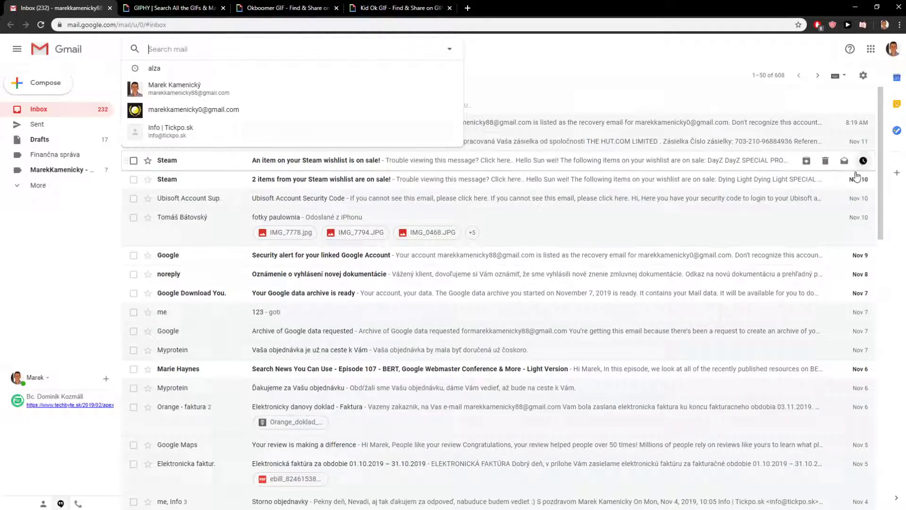
pyautogui.scroll(-3)
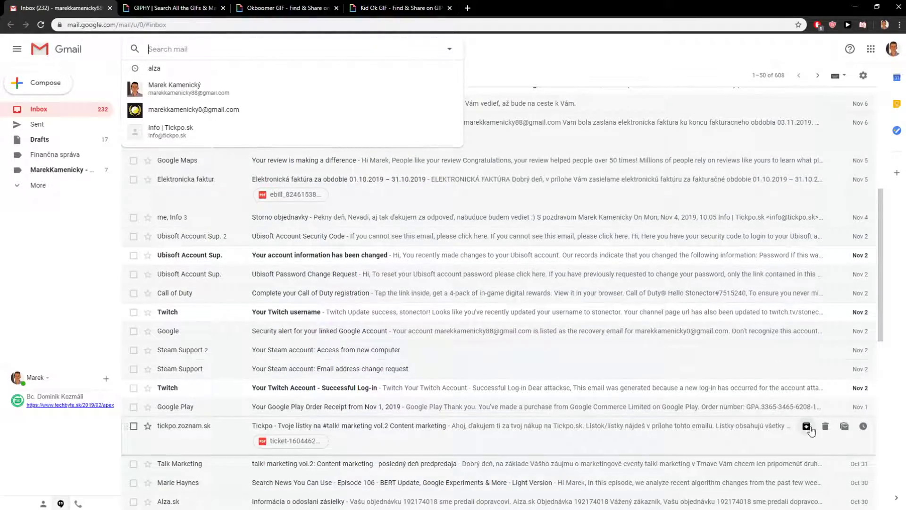
pyautogui.scroll(-3)
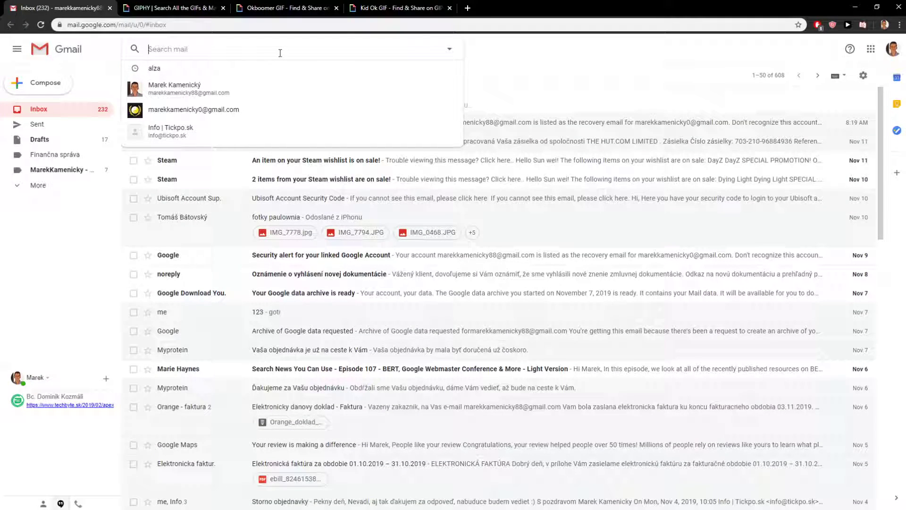
# Search for after:2019/10/30, fixing the mistyped month, and browse the ~57 results.
pyautogui.write('after:2019/11')
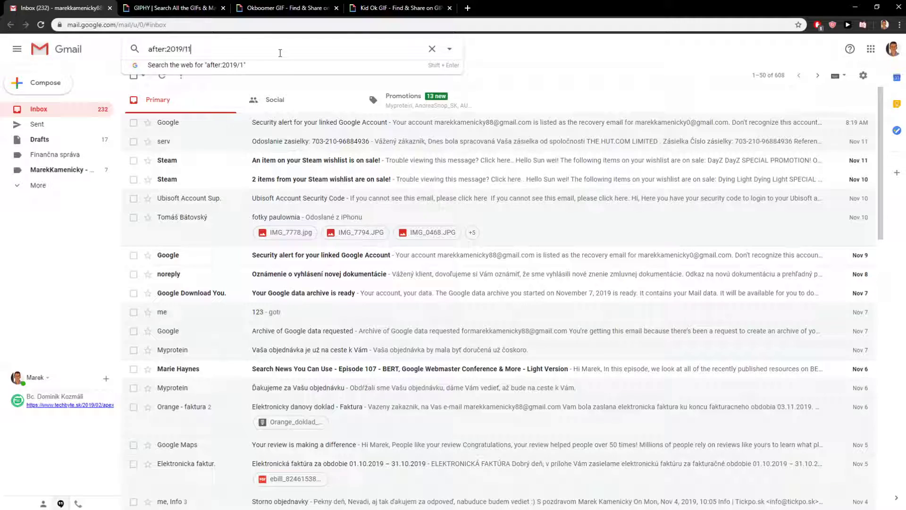
pyautogui.write('/')
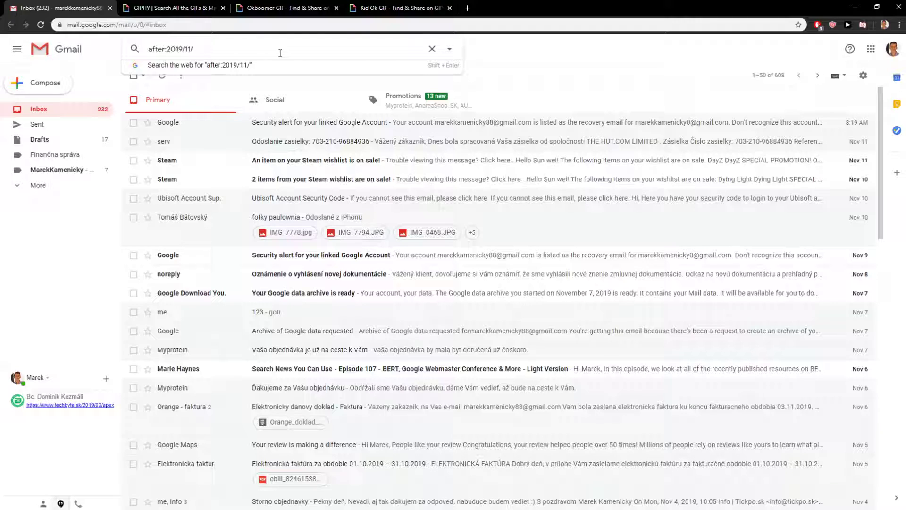
pyautogui.press('Backspace')
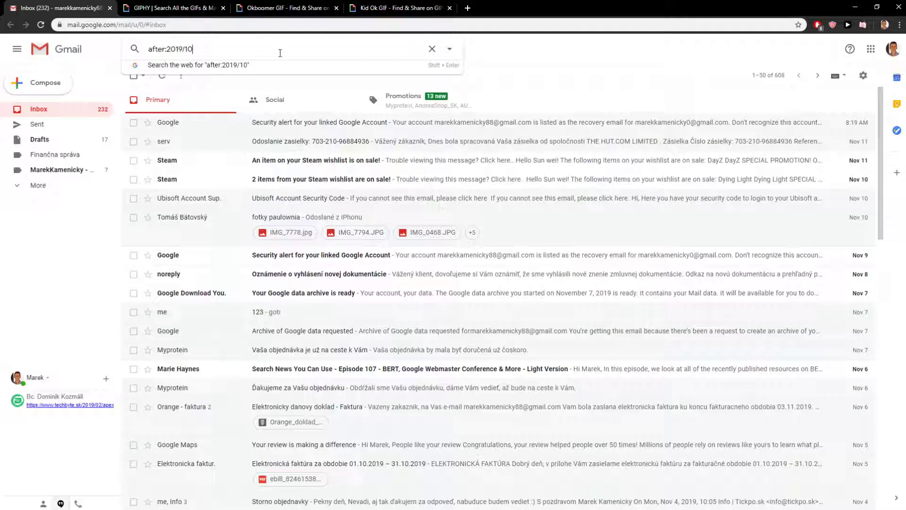
pyautogui.write('/30')
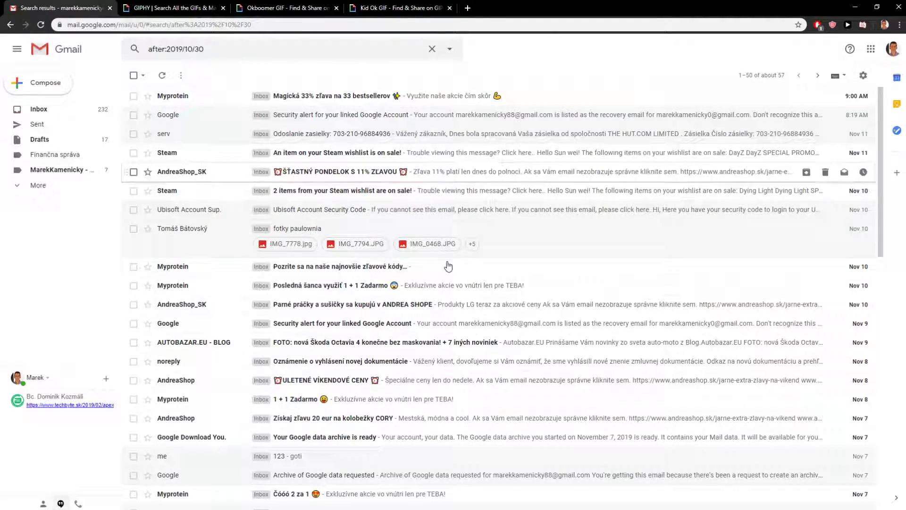
pyautogui.scroll(-3)
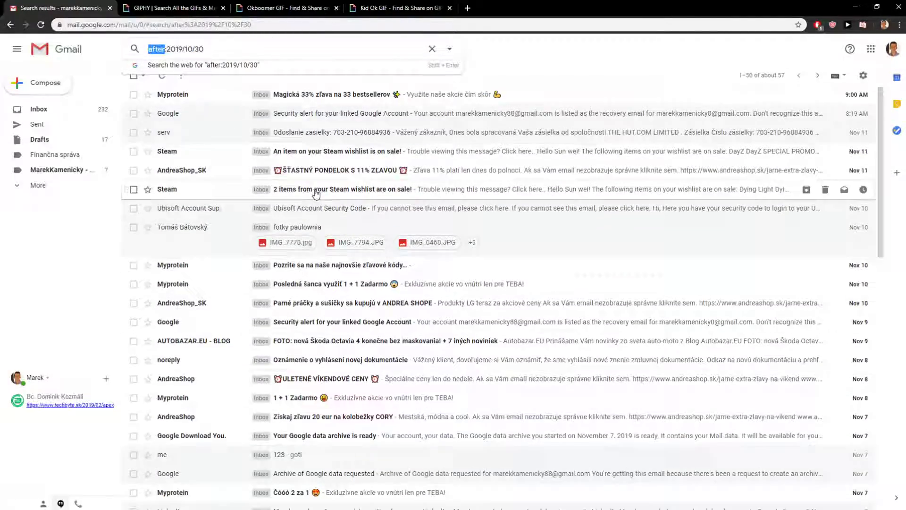
# Scroll through the before:2019/10/30 results, about 92 messages from October 29 and earlier.
pyautogui.scroll(-3)
pyautogui.write('befor')
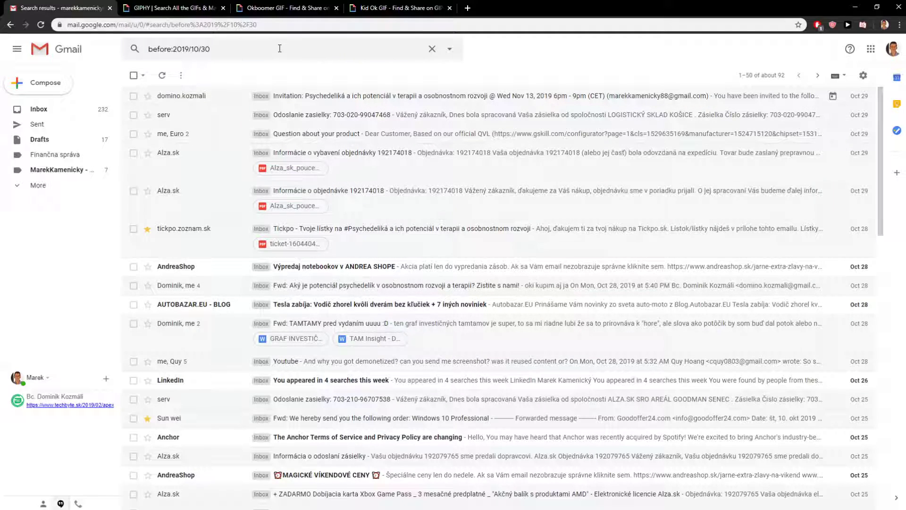
pyautogui.moveTo(320, 103)
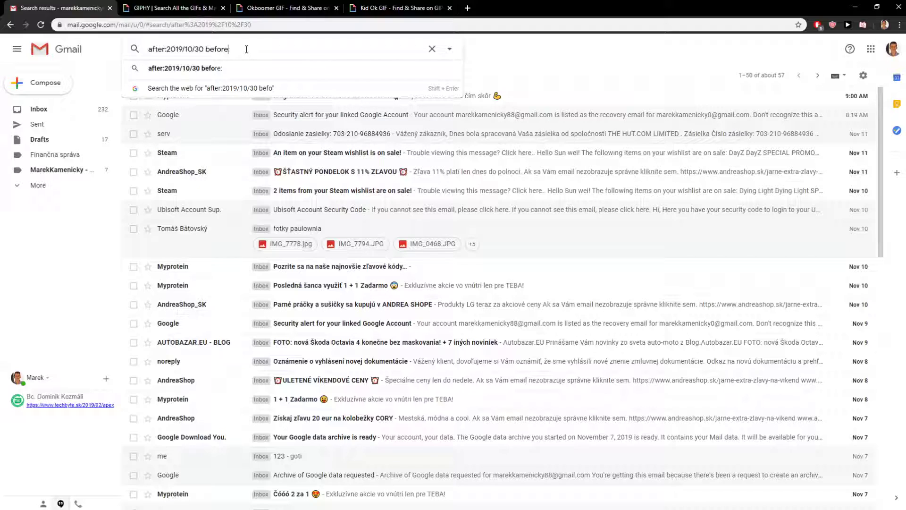
# Finish the query with before:2019/11/05, review the 28 results, and start typing 'Ubiso'.
pyautogui.write(': 2019')
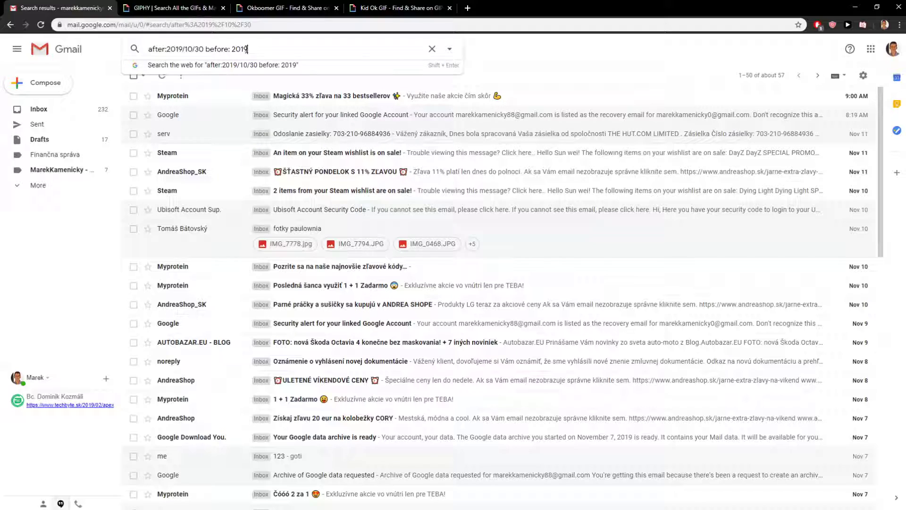
pyautogui.write('/11/05')
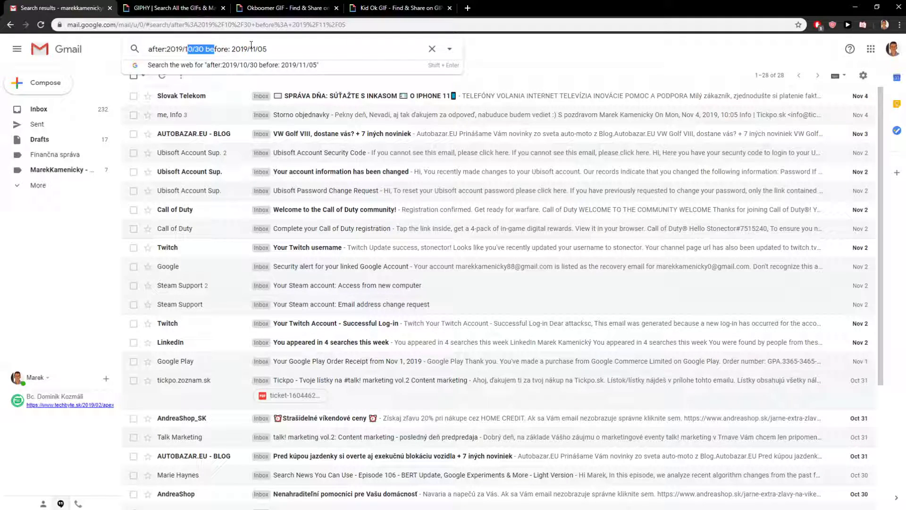
pyautogui.scroll(-3)
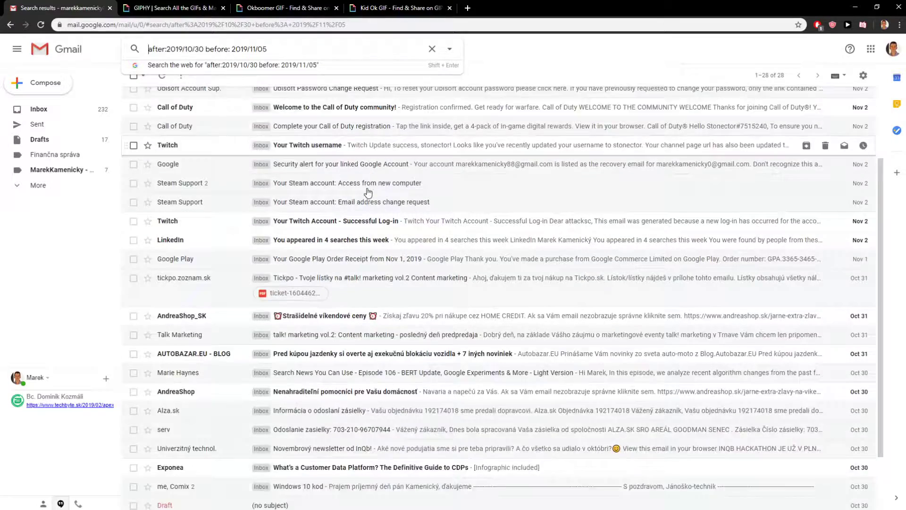
pyautogui.scroll(3)
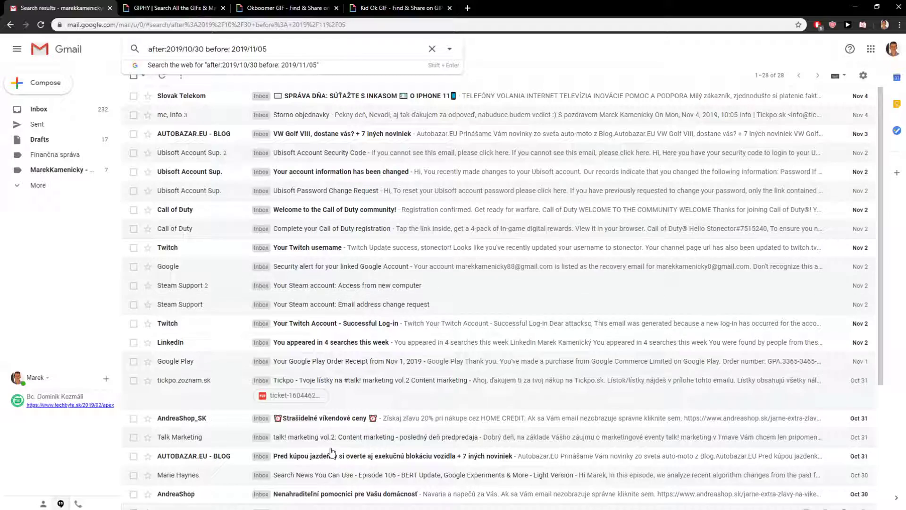
pyautogui.scroll(-3)
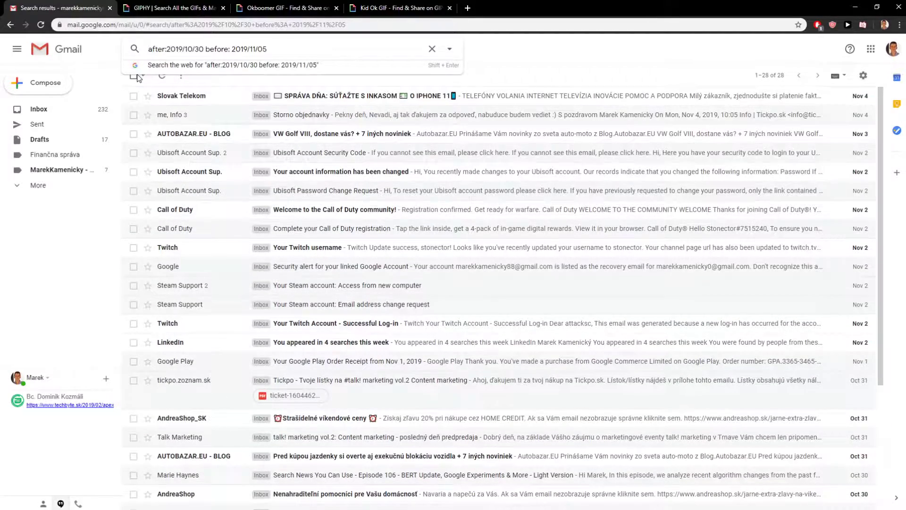
pyautogui.write('Ubiso')
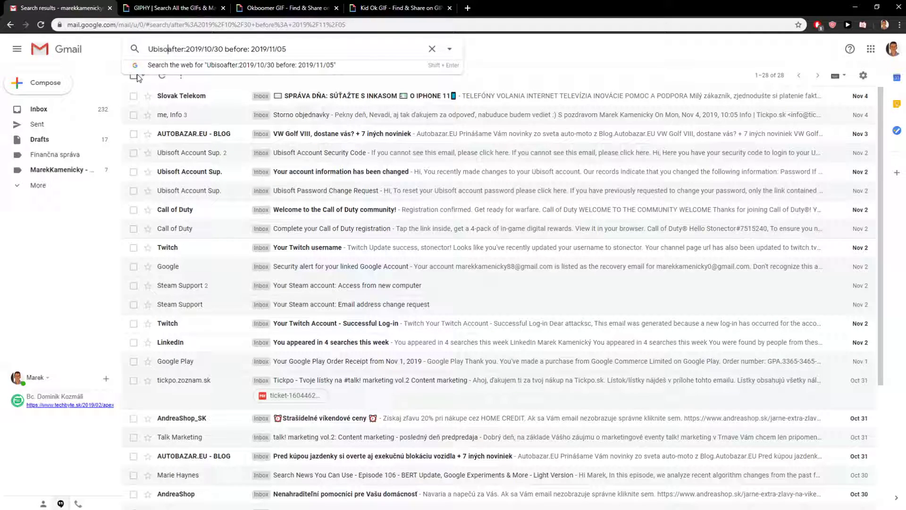